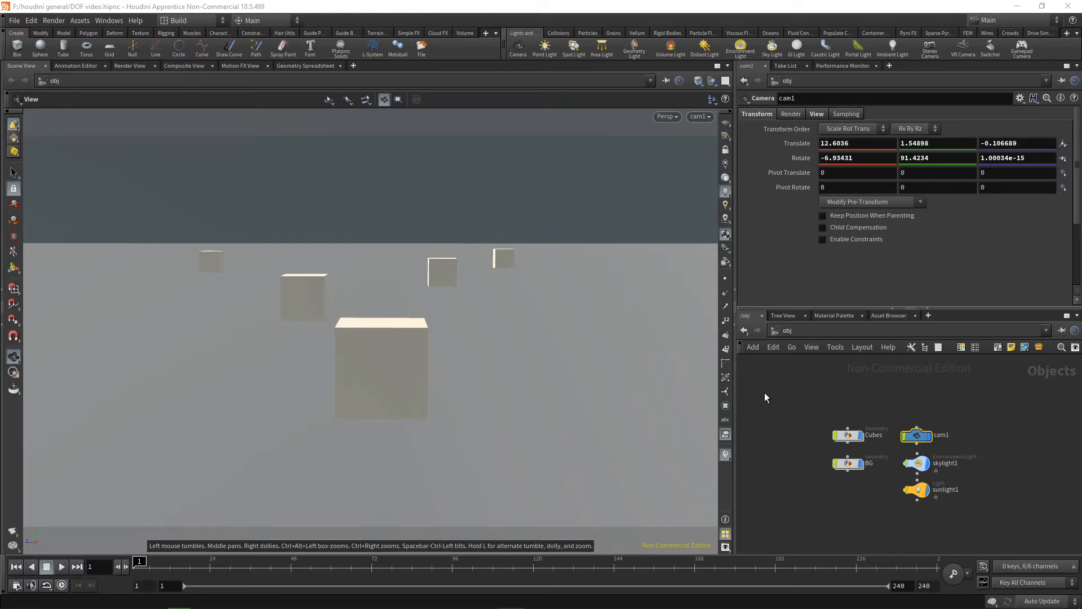
Browse Houdini's other networks to find the 'out' output context.
{"action": "left_click", "coordinate": [787, 330]}
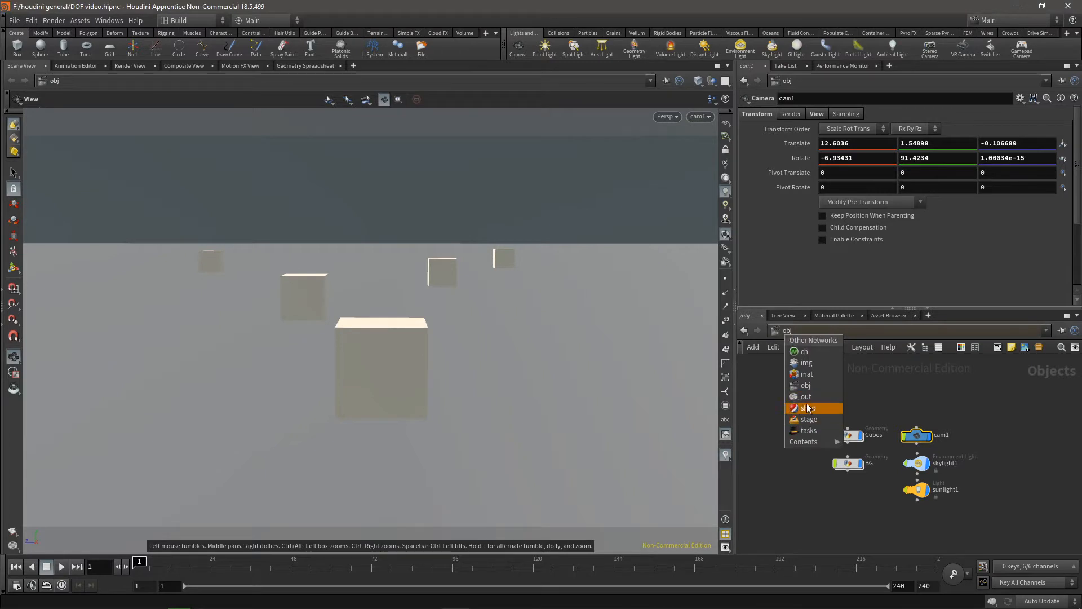
{"action": "mouse_move", "coordinate": [807, 363]}
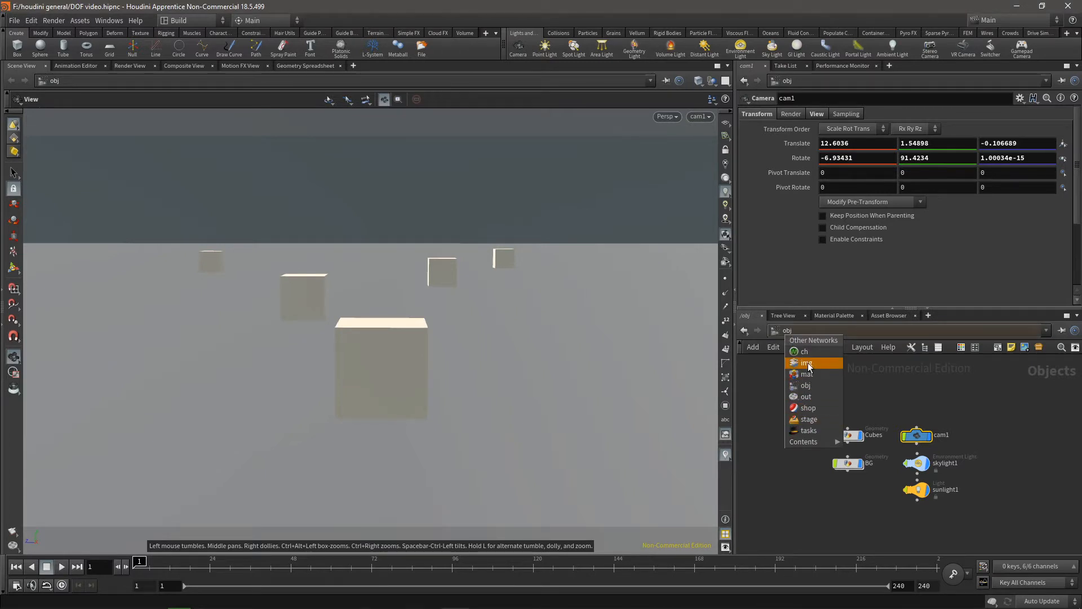
{"action": "mouse_move", "coordinate": [764, 387]}
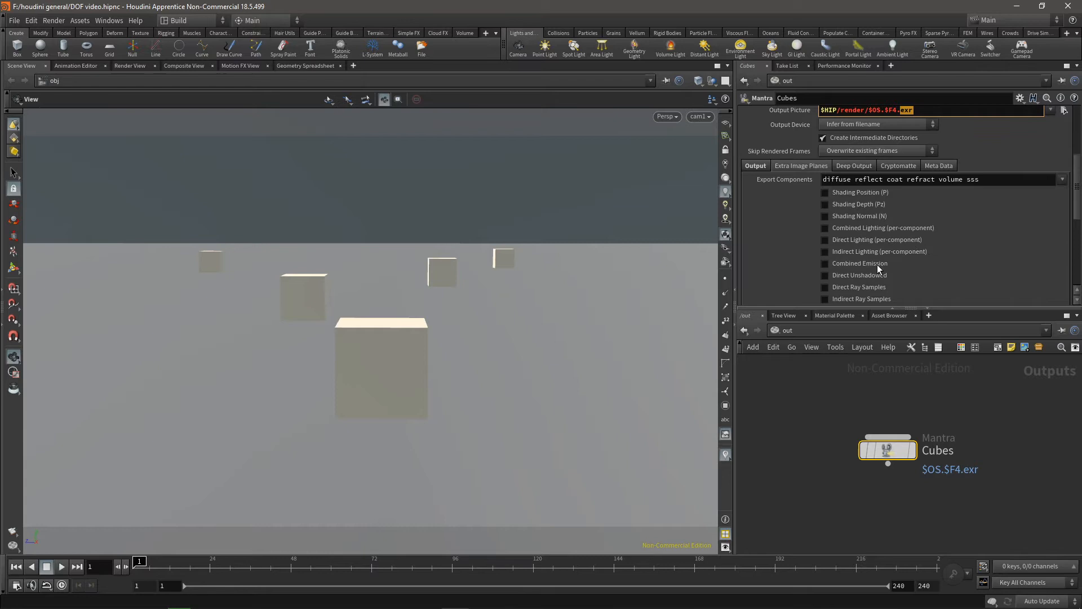
{"action": "mouse_move", "coordinate": [865, 207]}
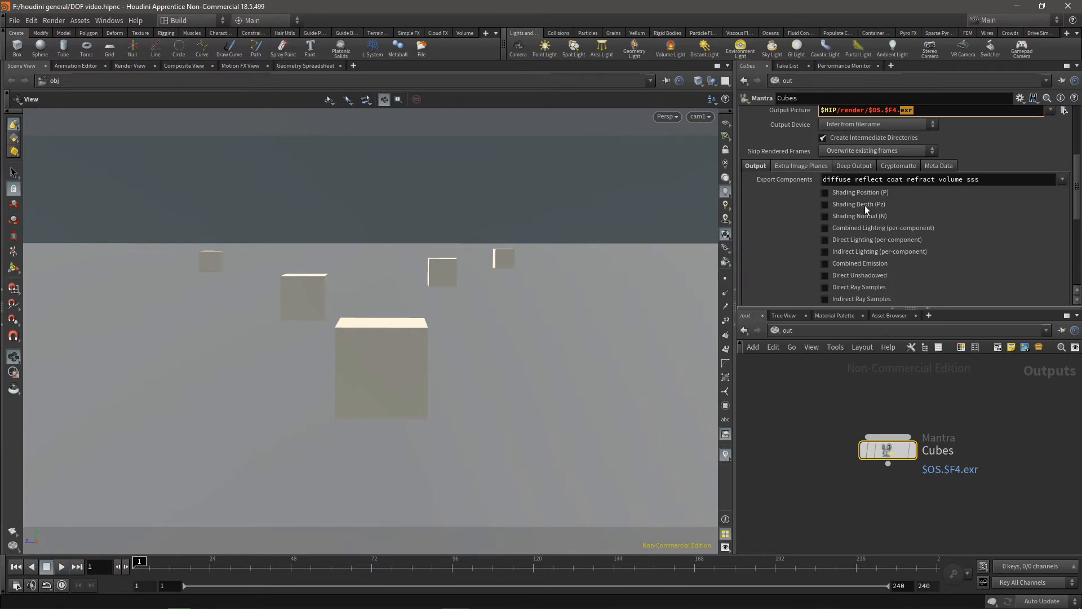
{"action": "mouse_move", "coordinate": [846, 207]}
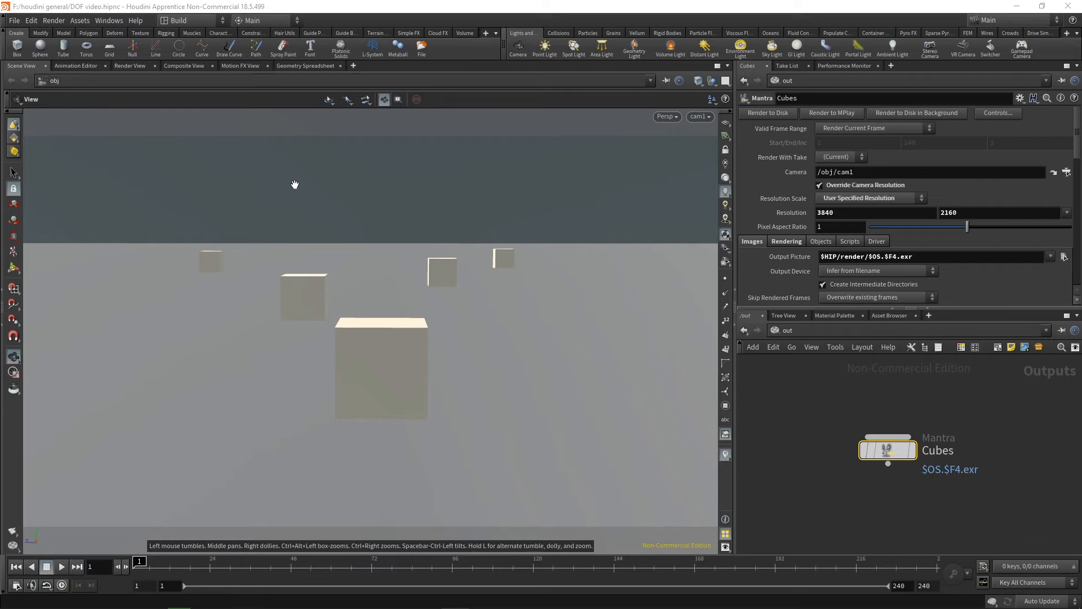
Show the Pz depth plane instead of C in the Cubes Render View.
{"action": "left_click", "coordinate": [129, 65]}
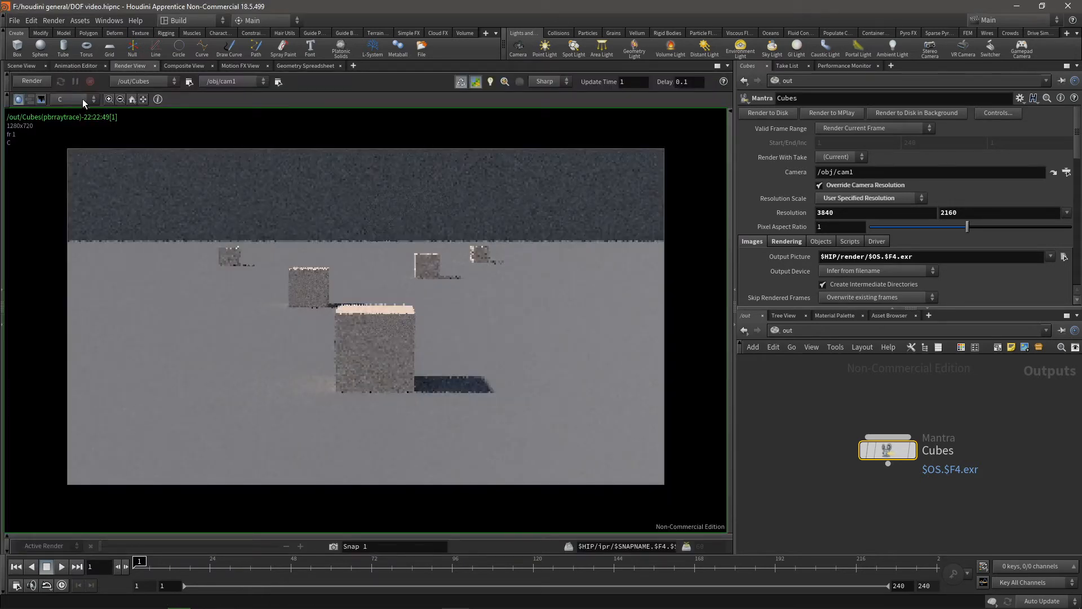
{"action": "left_click", "coordinate": [73, 99]}
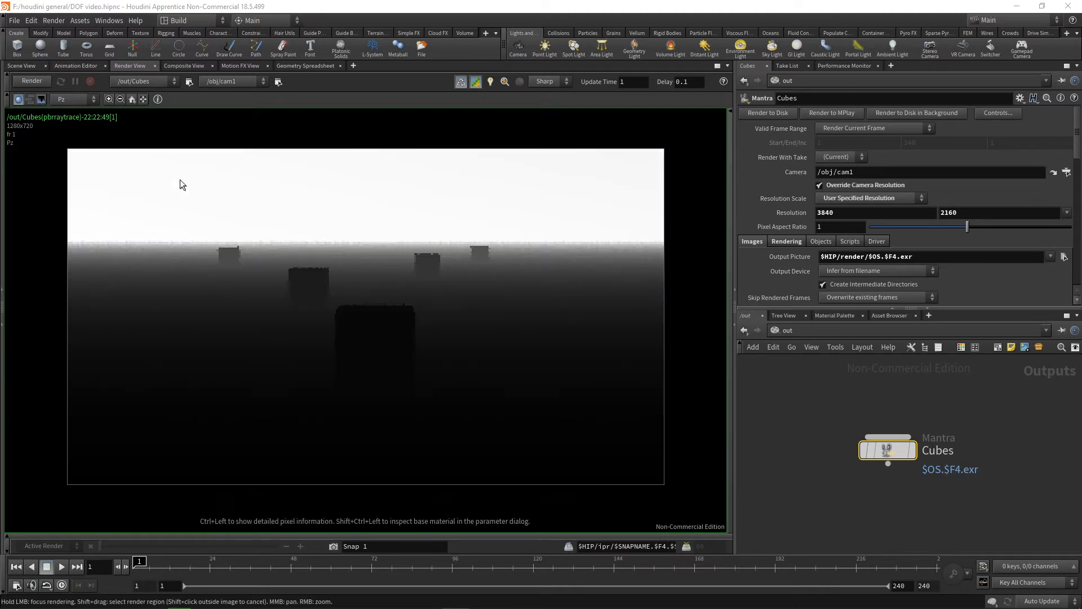
{"action": "mouse_move", "coordinate": [505, 245]}
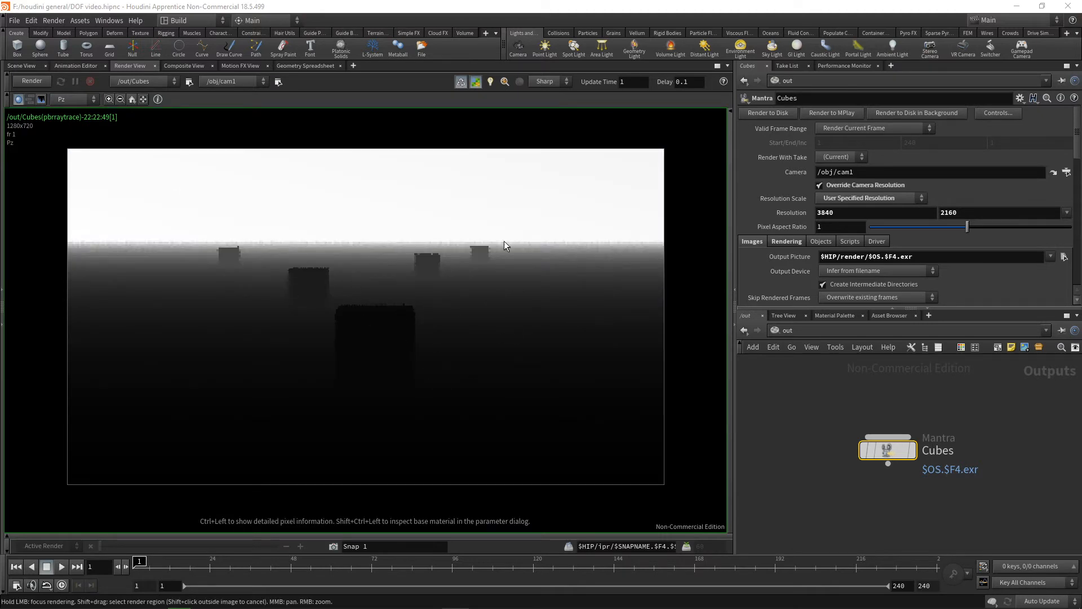
{"action": "mouse_move", "coordinate": [550, 303]}
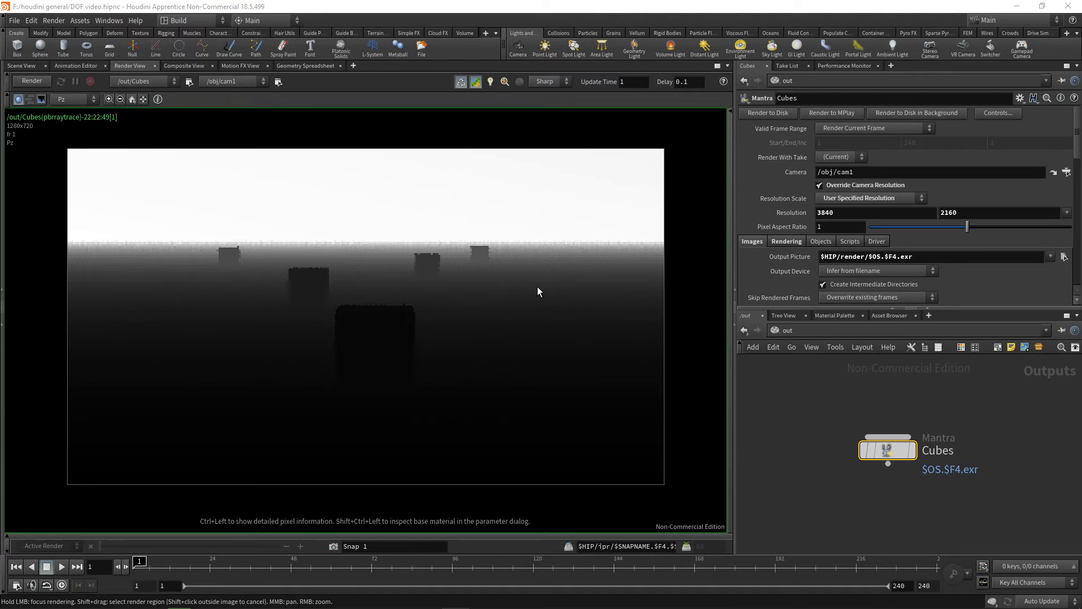
{"action": "mouse_move", "coordinate": [418, 300]}
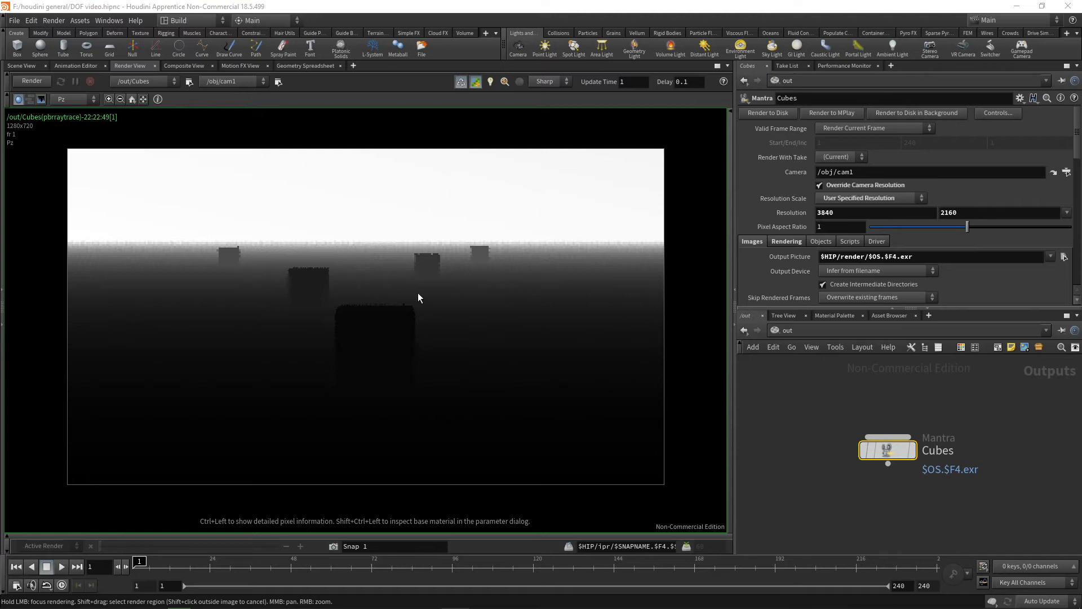
{"action": "mouse_move", "coordinate": [812, 231]}
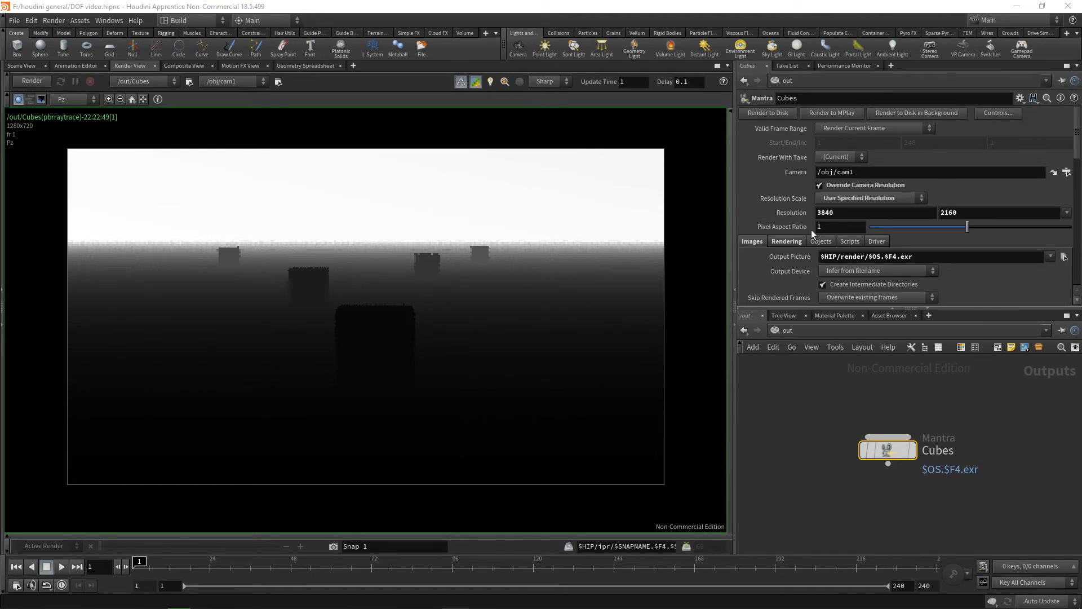
{"action": "mouse_move", "coordinate": [768, 112]}
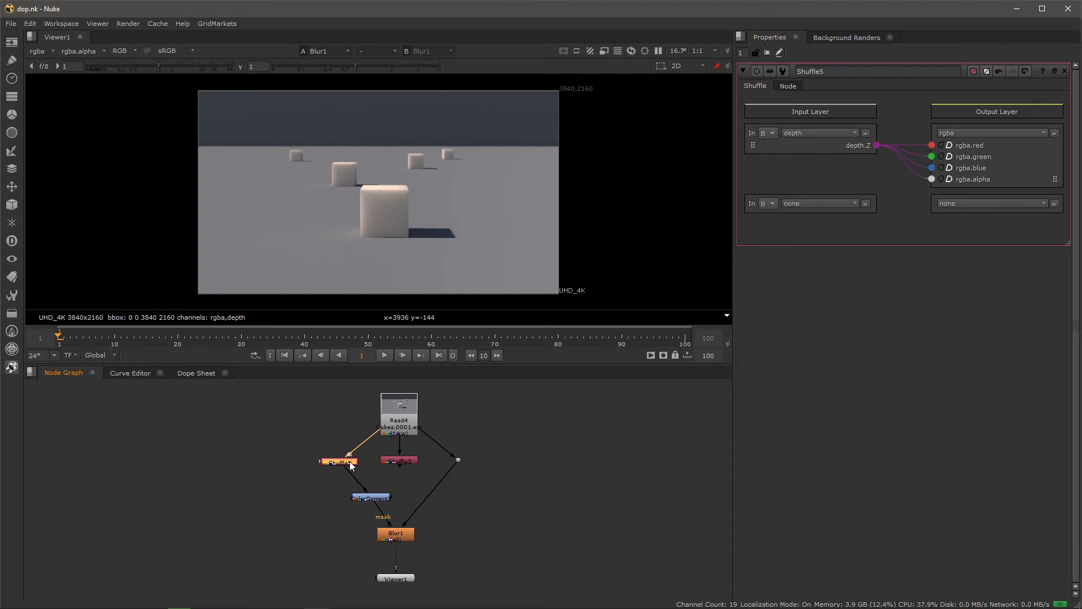
Preview Shuffle5's depth and ColorCorrect3's gain-0.014 grey gradient in the Viewer.
{"action": "left_click", "coordinate": [339, 461]}
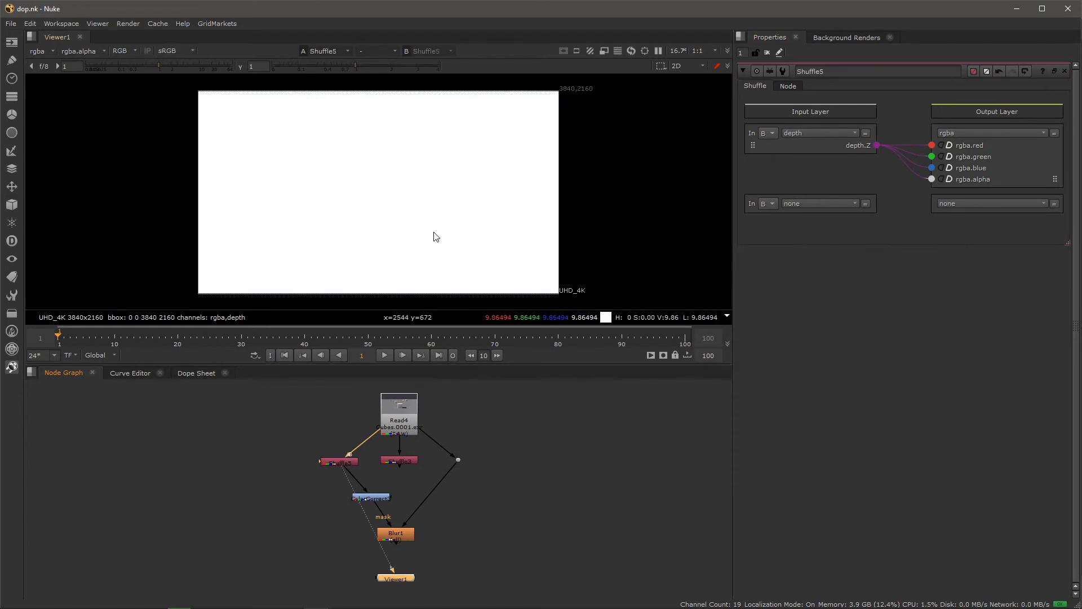
{"action": "mouse_move", "coordinate": [372, 520]}
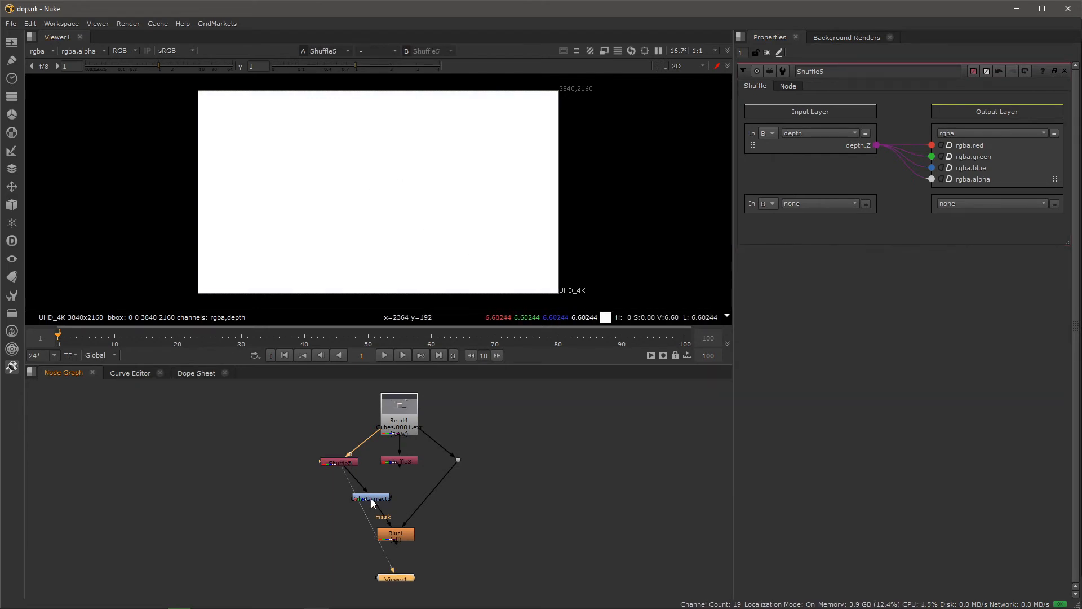
{"action": "left_click", "coordinate": [371, 497]}
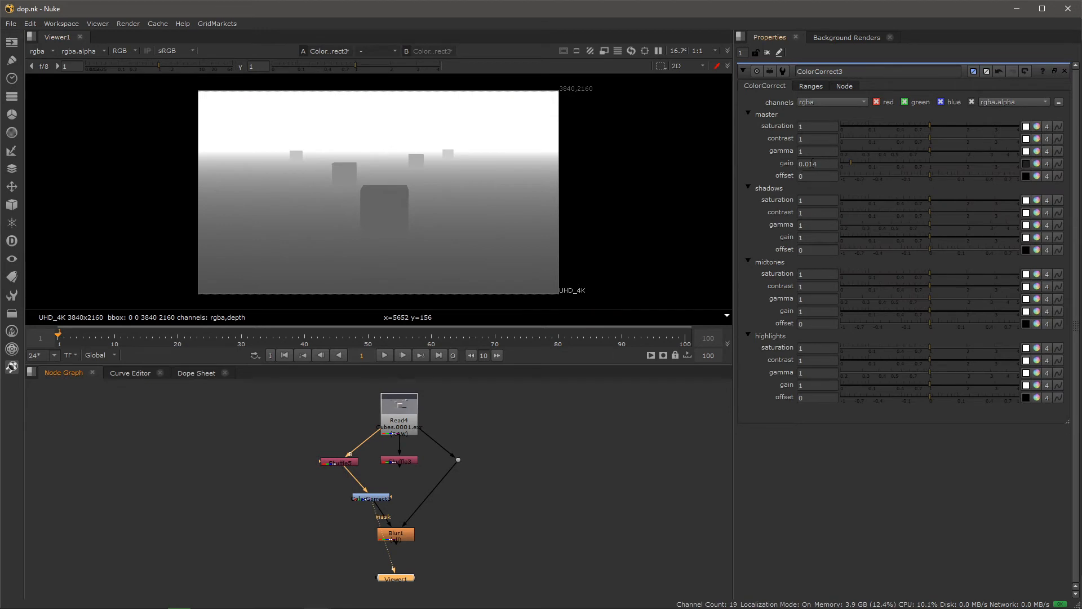
{"action": "mouse_move", "coordinate": [455, 269]}
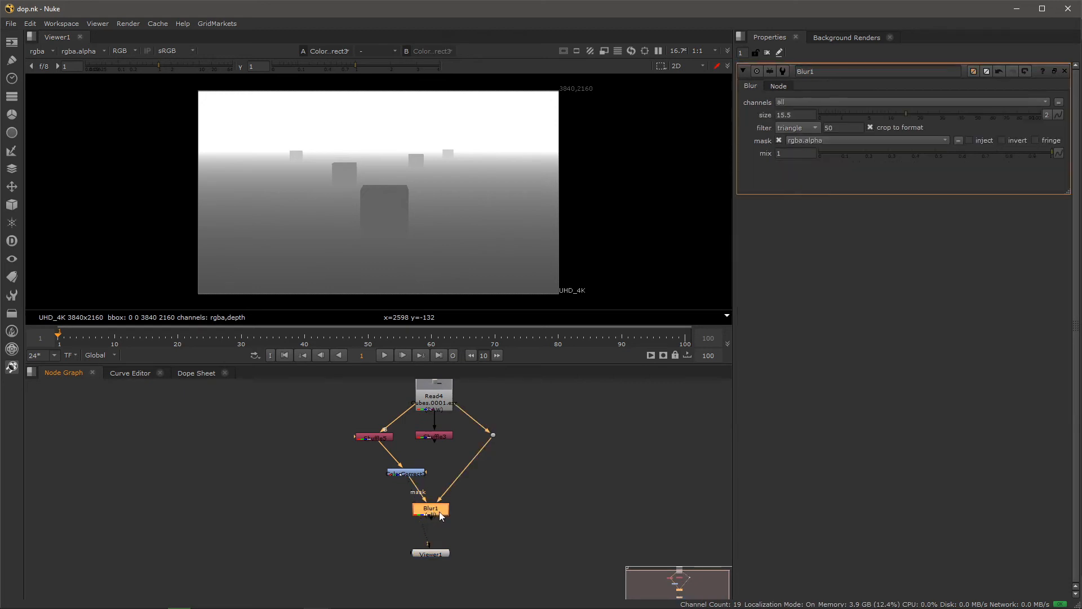
{"action": "mouse_move", "coordinate": [766, 123]}
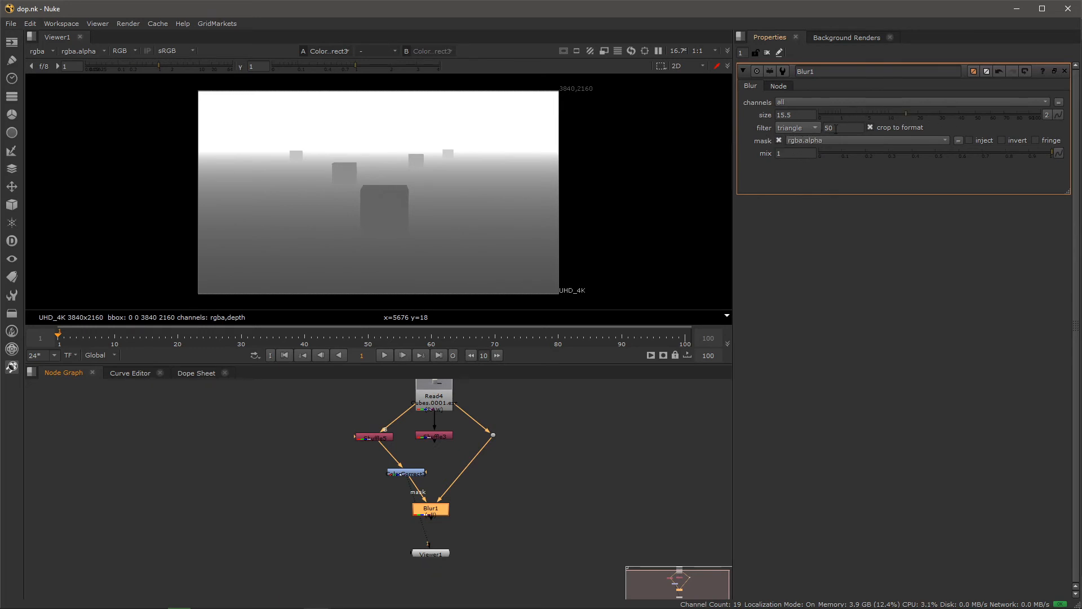
{"action": "mouse_move", "coordinate": [441, 450]}
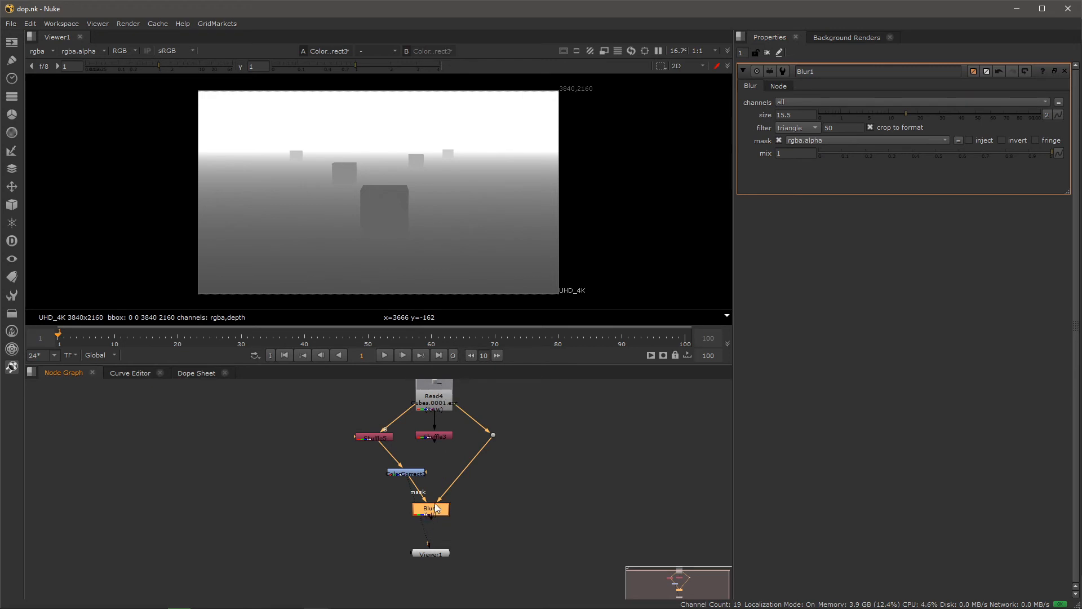
{"action": "mouse_move", "coordinate": [407, 476]}
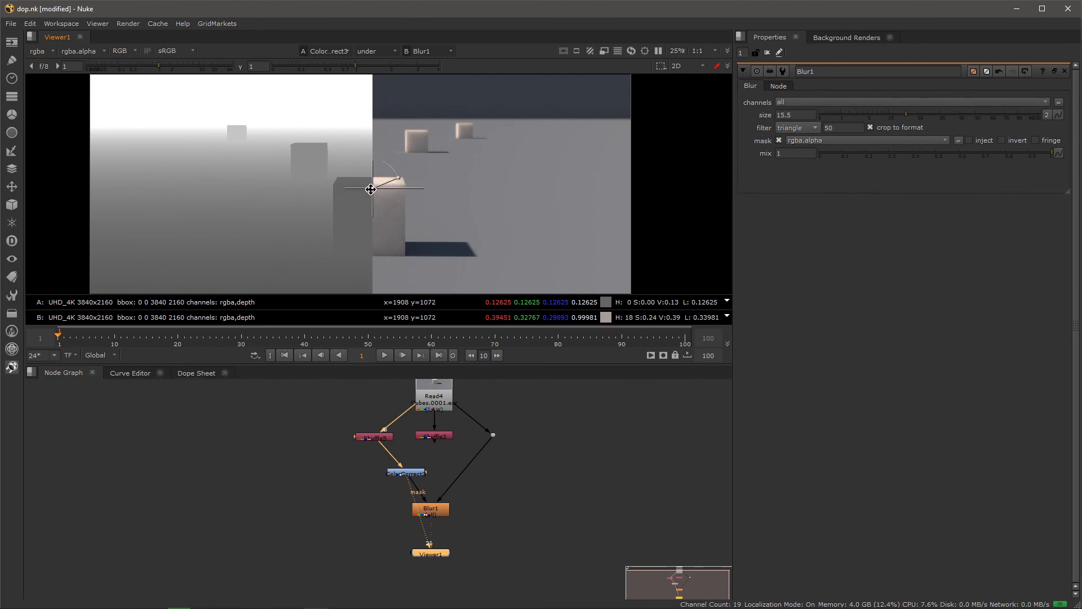
{"action": "mouse_move", "coordinate": [333, 206]}
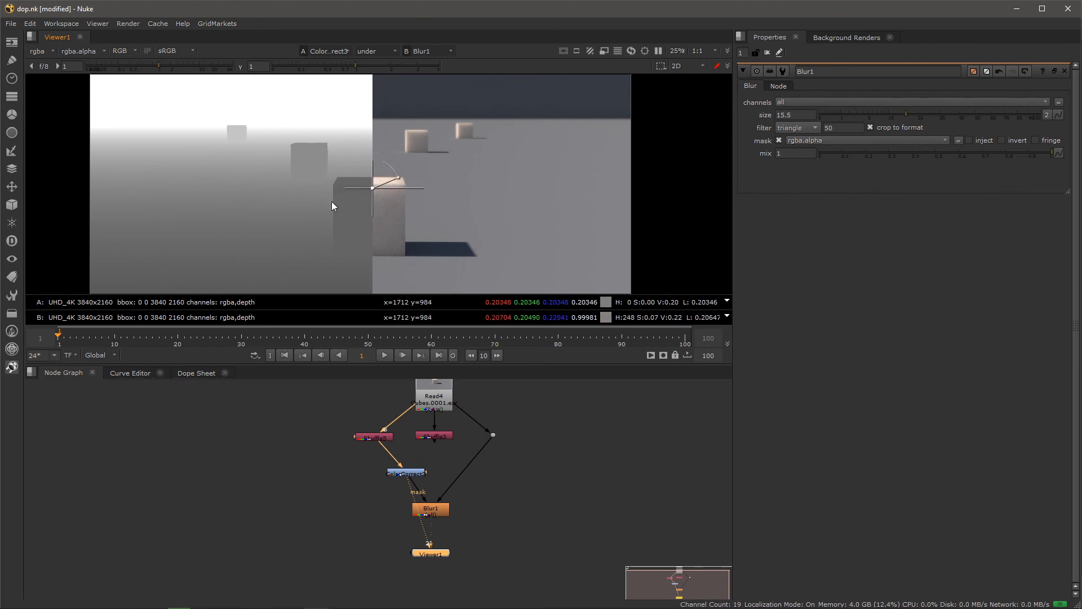